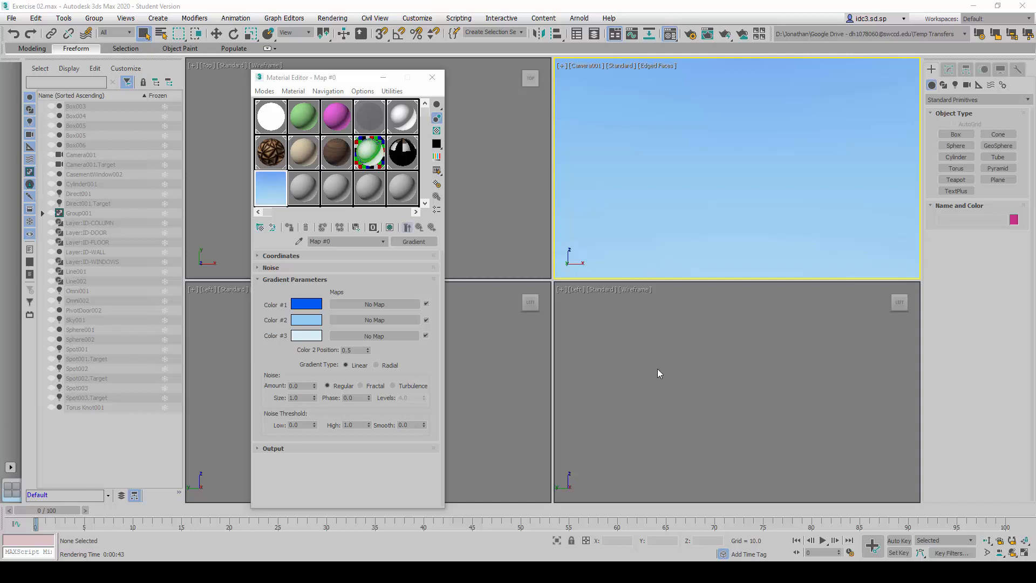
pyautogui.moveTo(881, 122)
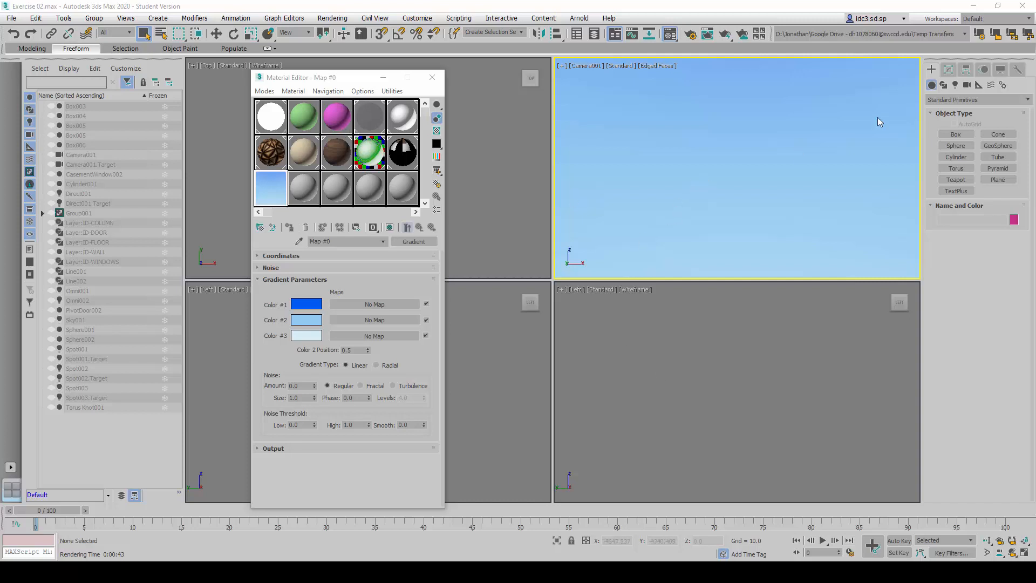
pyautogui.moveTo(776, 124)
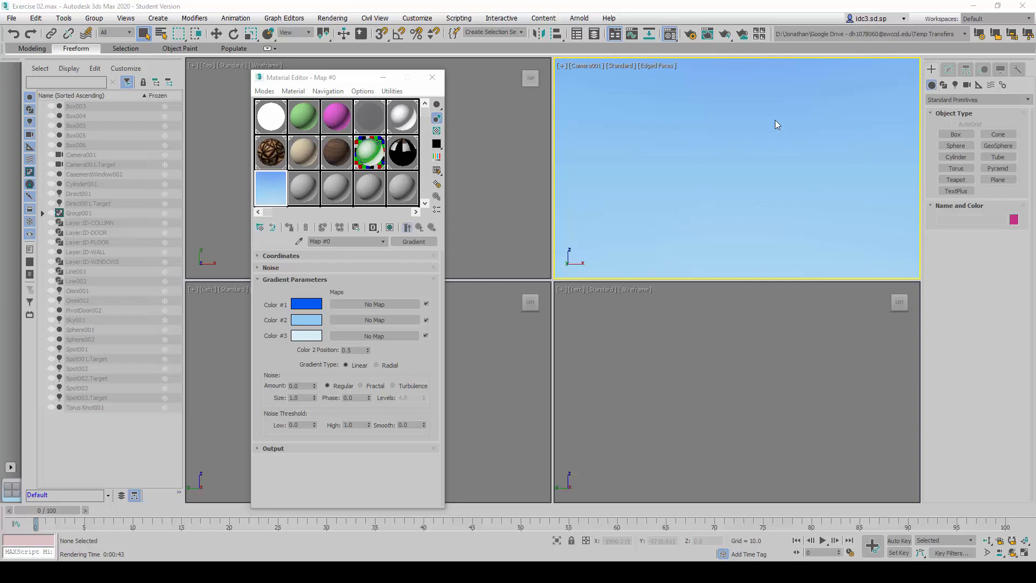
pyautogui.moveTo(747, 122)
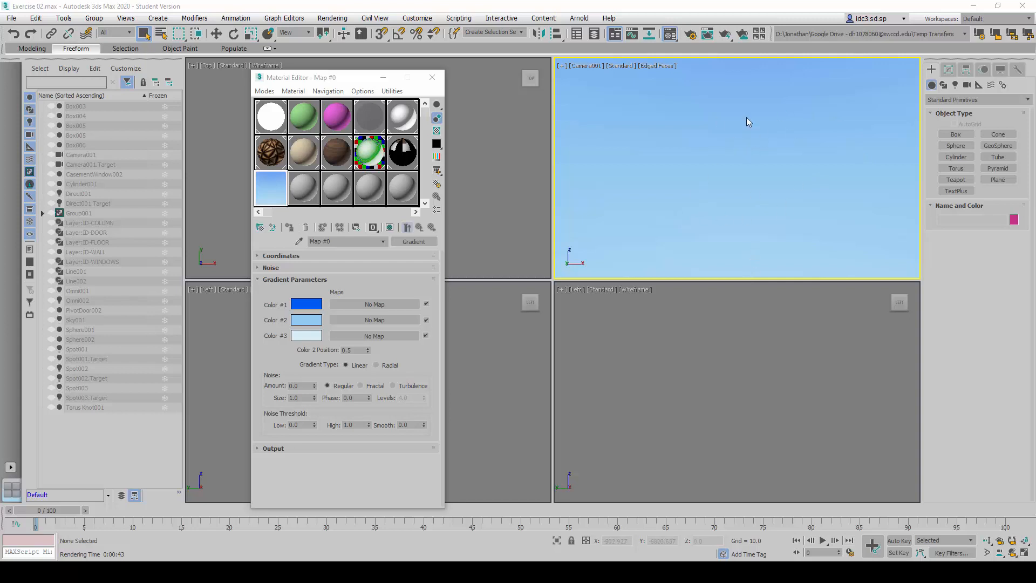
pyautogui.moveTo(708, 255)
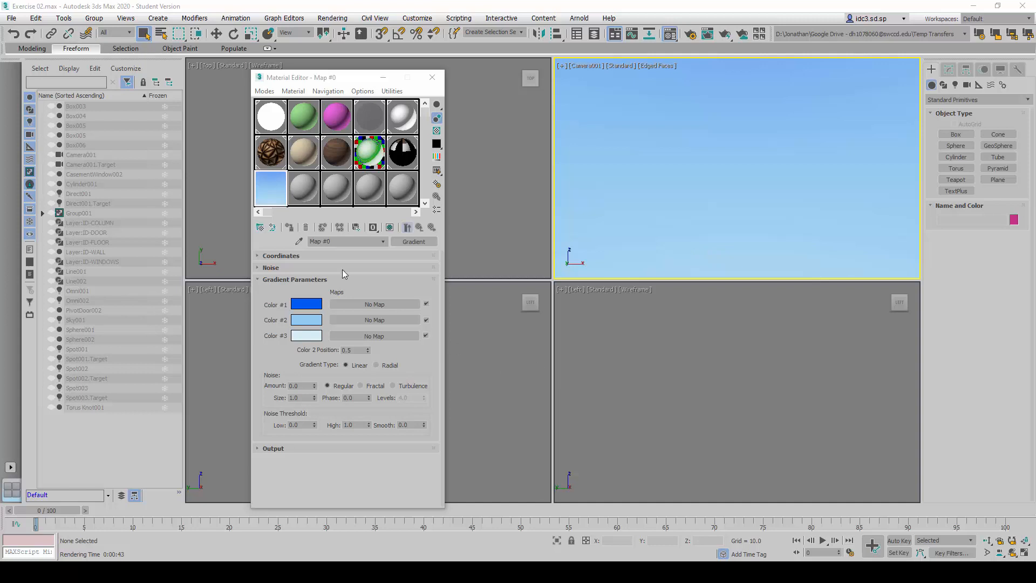
# Clear the Environment Map, then render the camera view showing no sky and dismiss the result
pyautogui.click(336, 188)
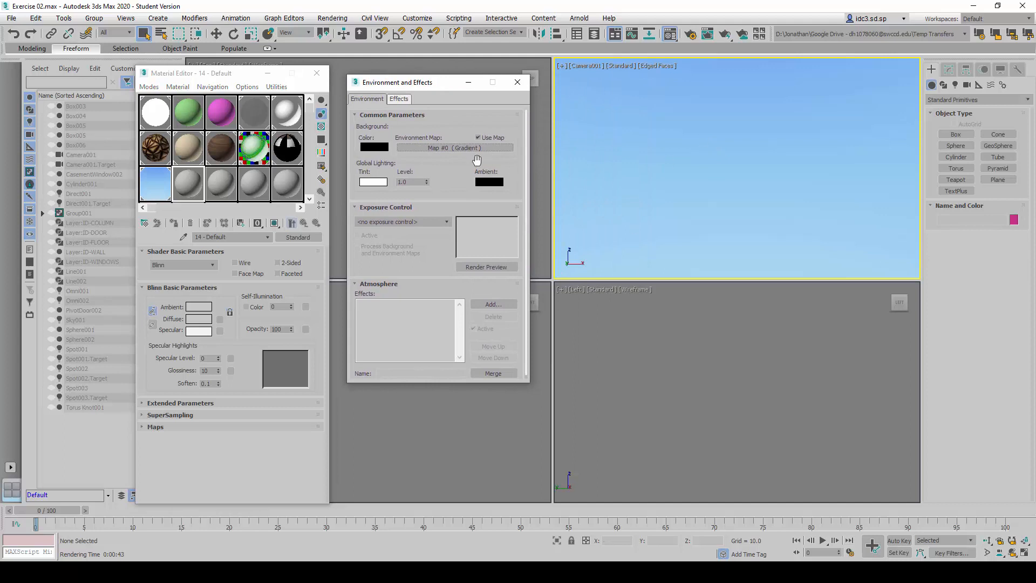
pyautogui.rightClick(455, 148)
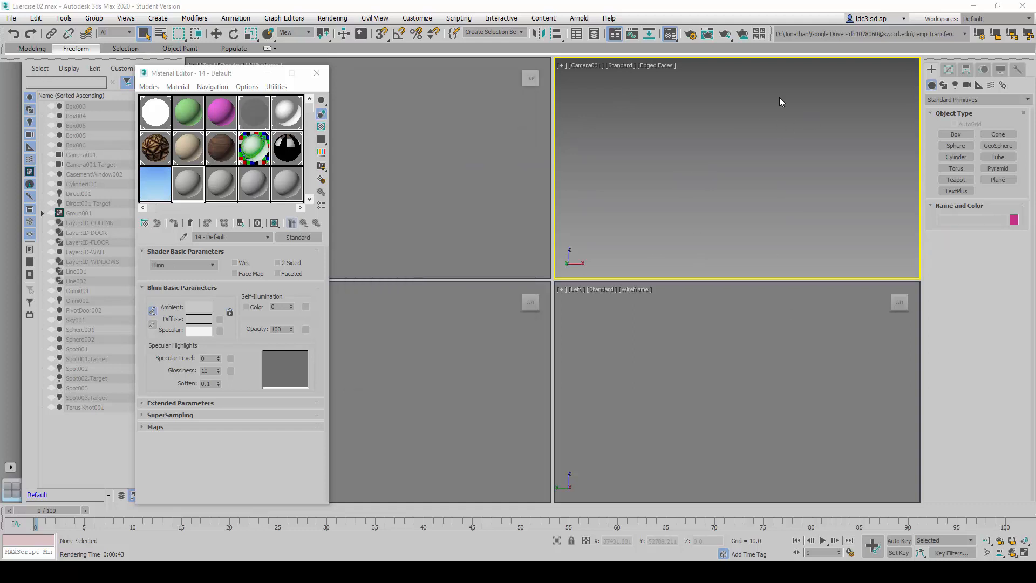
pyautogui.click(332, 18)
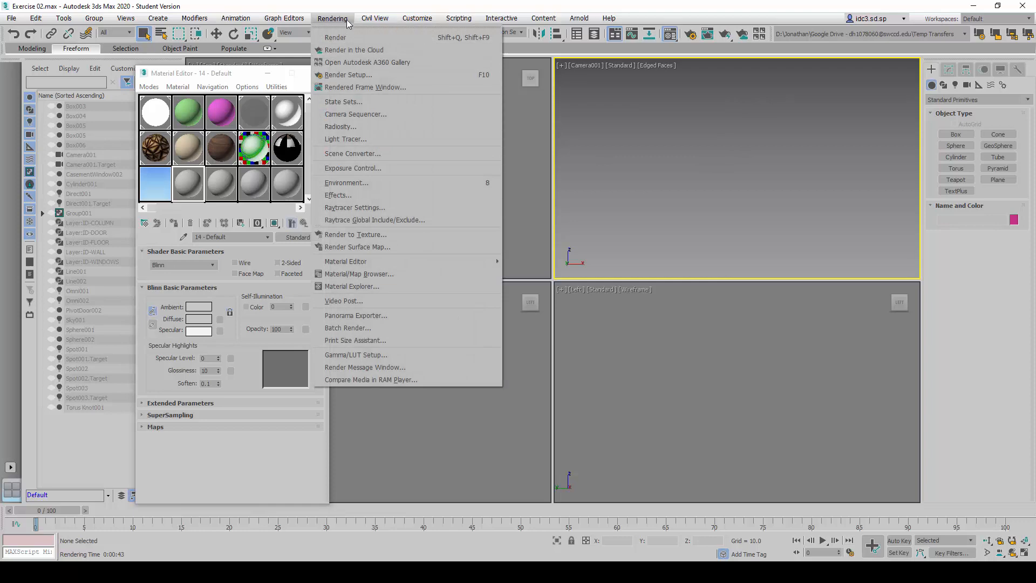
pyautogui.click(335, 37)
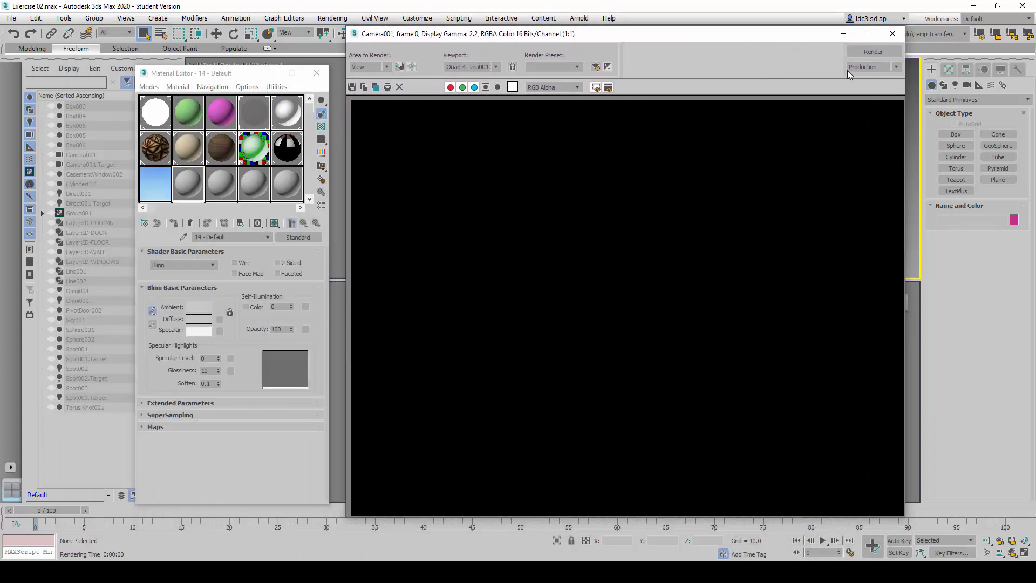
pyautogui.click(892, 34)
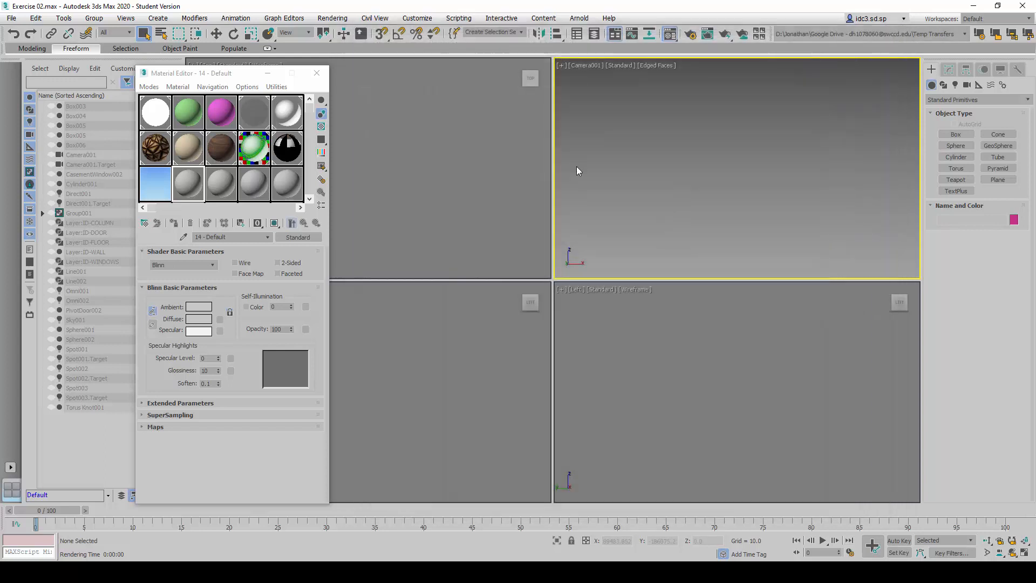
# Open Environment and Effects from the Rendering menu, showing the map slot as None
pyautogui.click(333, 18)
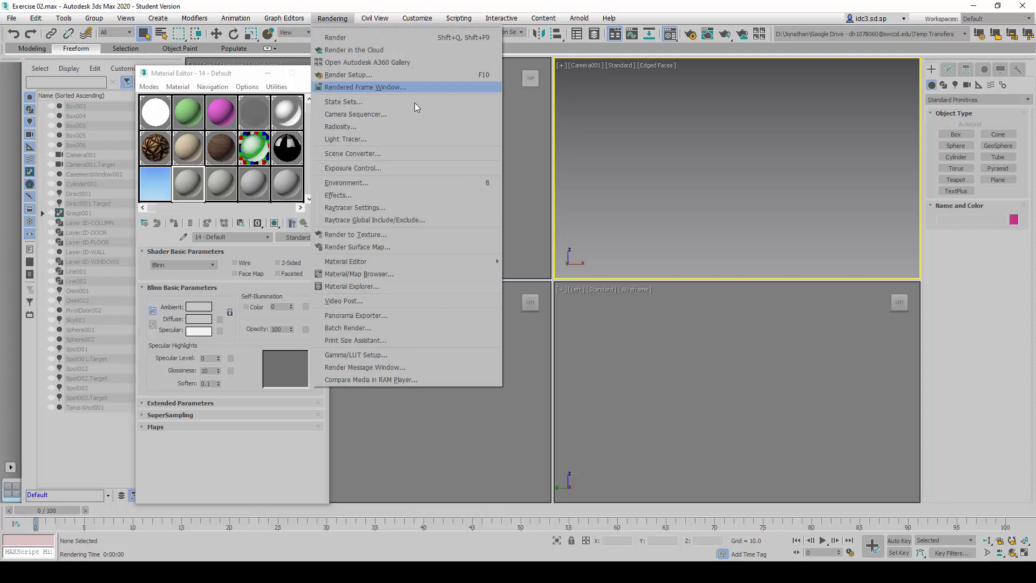
pyautogui.click(347, 183)
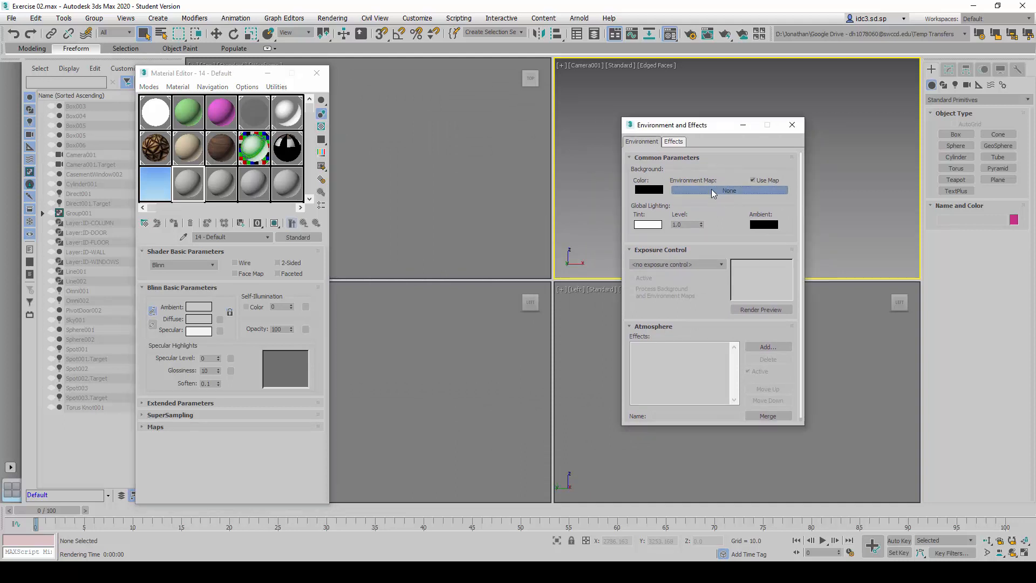
# Assign a new Gradient map as the environment map via the Material/Map Browser
pyautogui.click(729, 190)
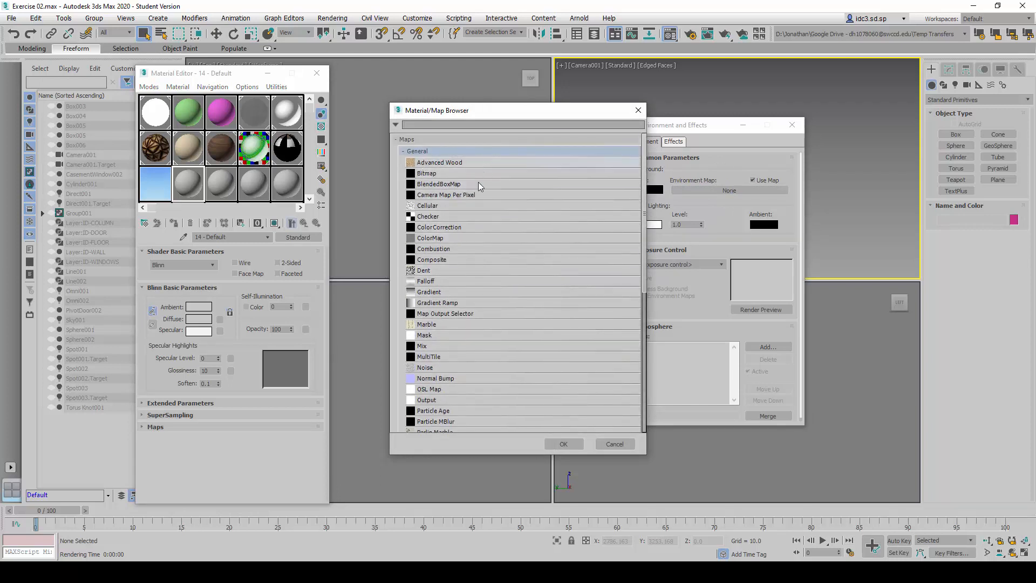
pyautogui.moveTo(455, 295)
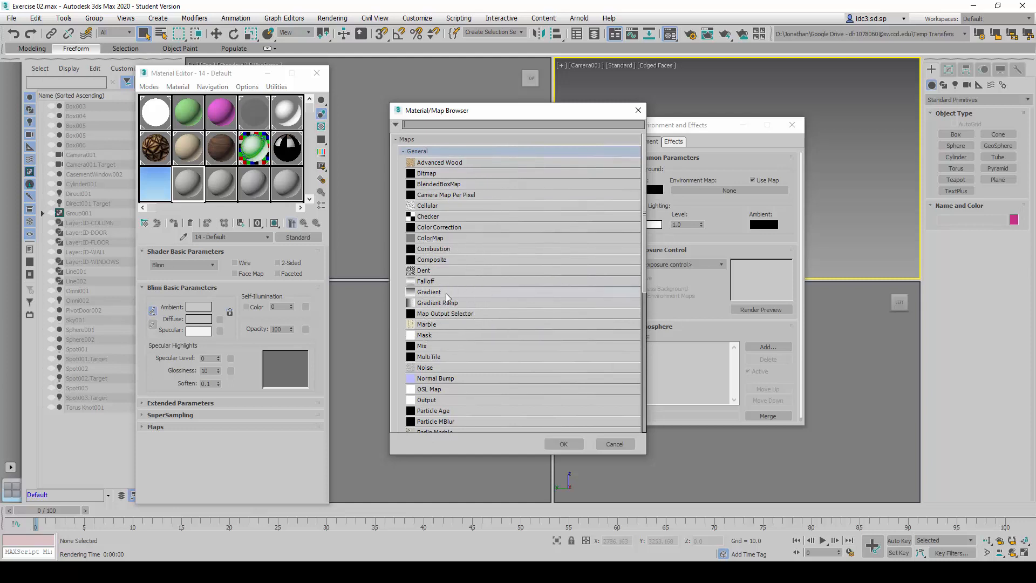
pyautogui.click(563, 444)
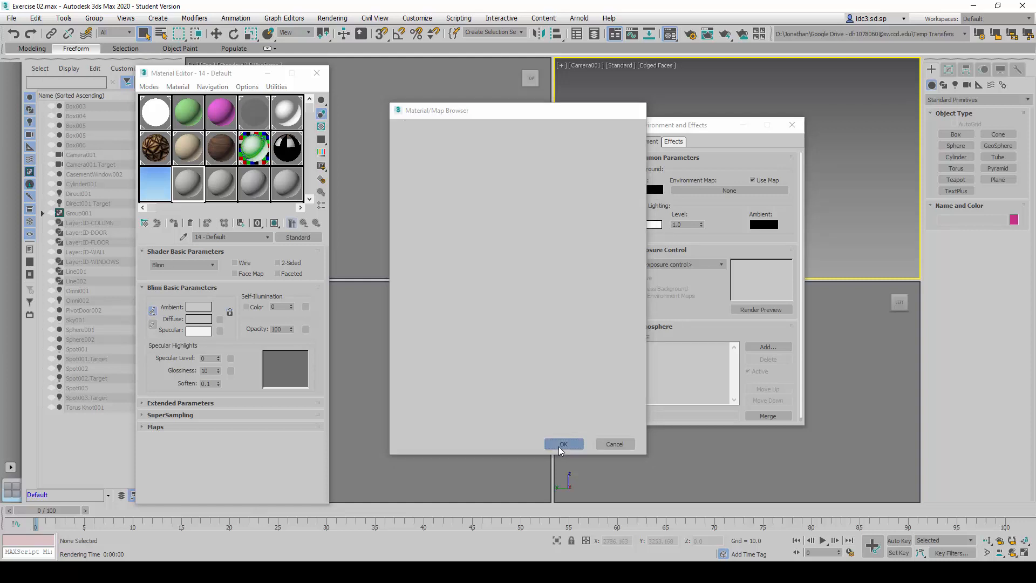
pyautogui.click(564, 444)
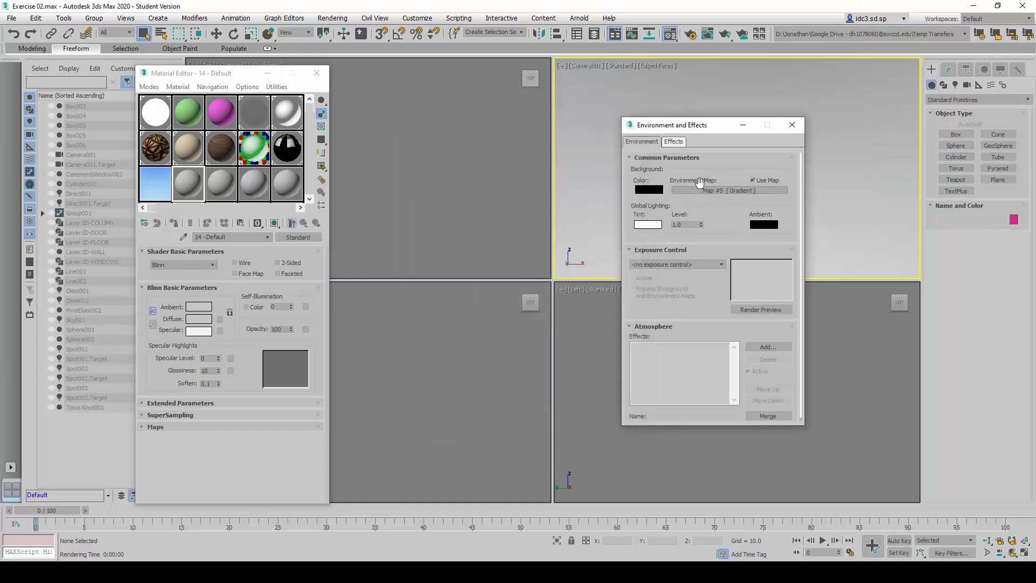
# Load the environment gradient into a Material Editor slot as an Instance
pyautogui.click(729, 190)
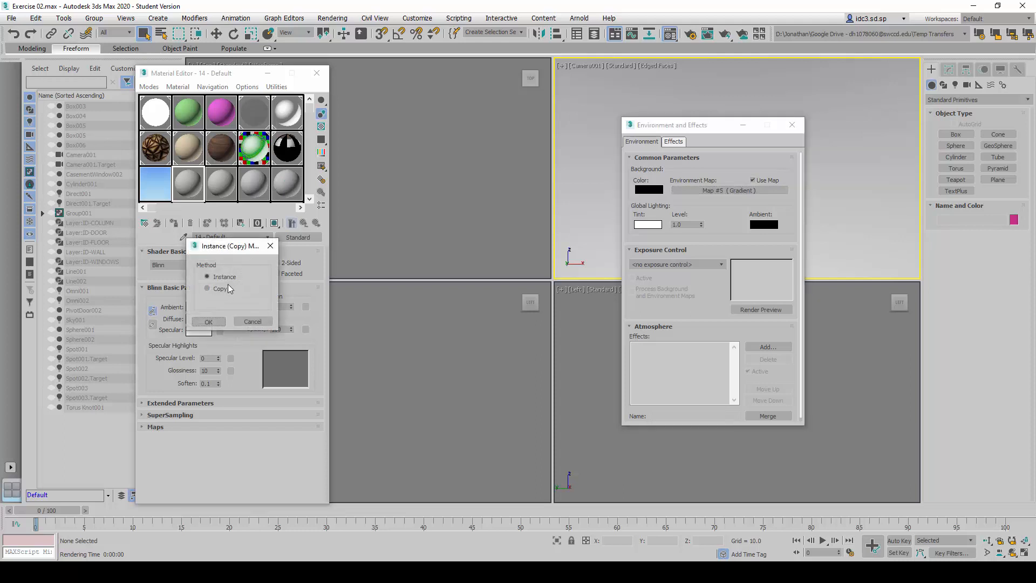
pyautogui.moveTo(230, 246); pyautogui.dragTo(406, 120)
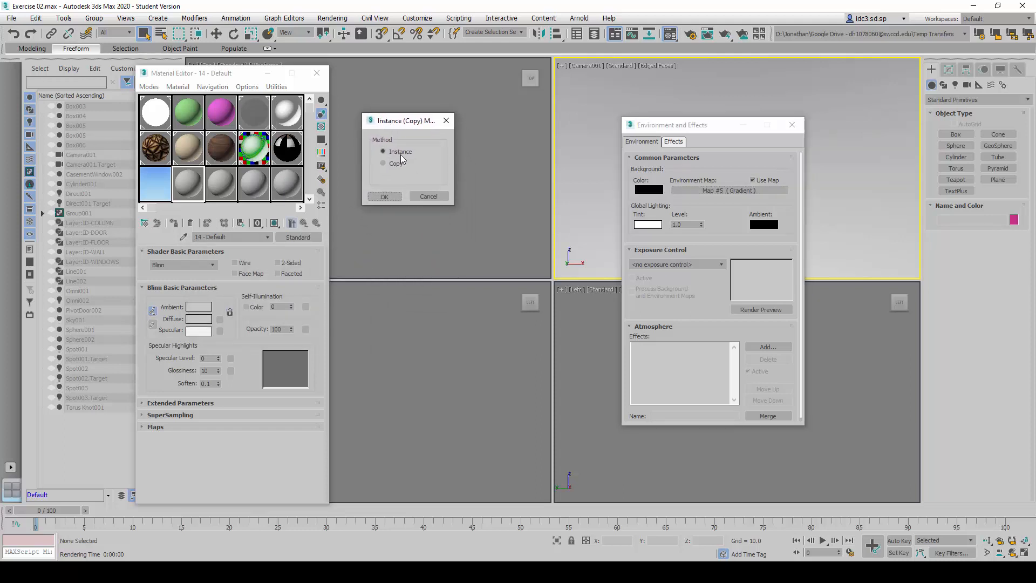
pyautogui.click(383, 151)
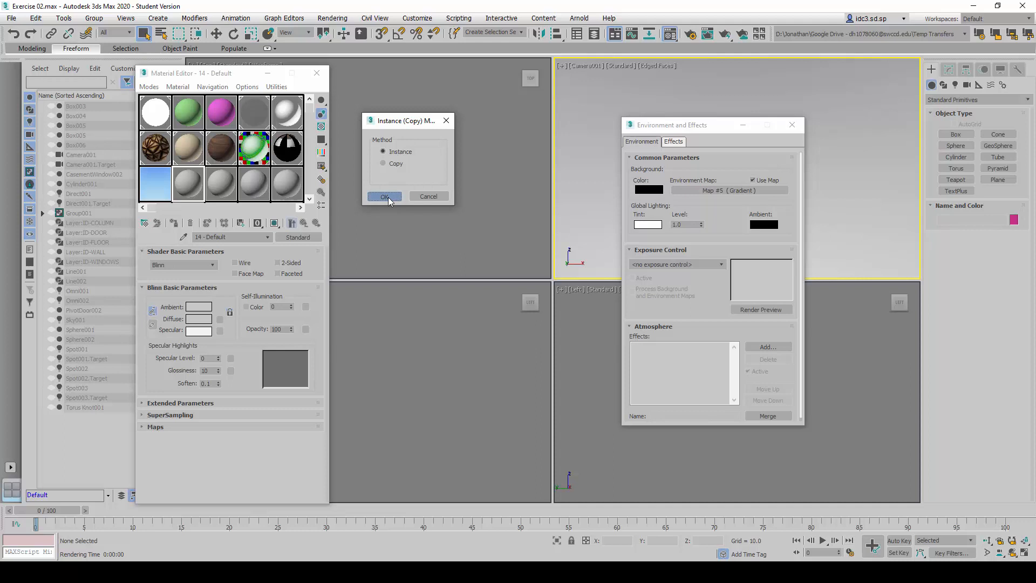
pyautogui.click(385, 196)
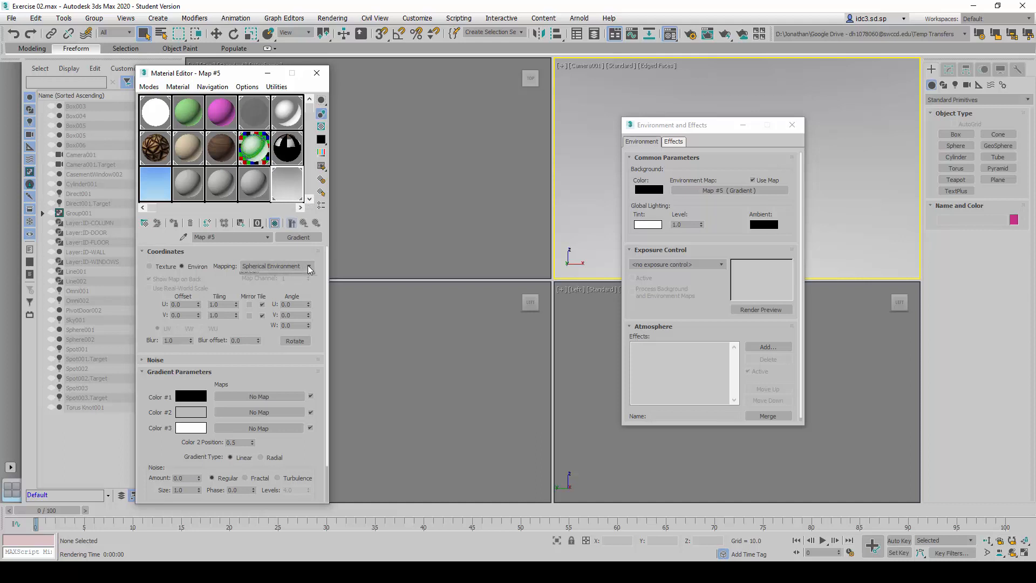
# Set the gradient's Mapping to Screen and inspect the Color #1 swatch
pyautogui.click(308, 266)
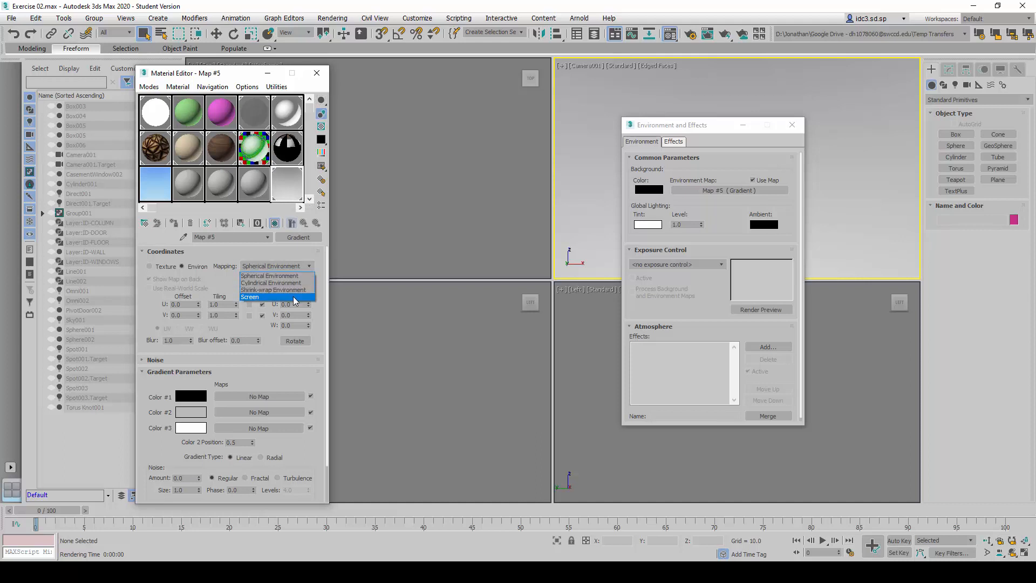
pyautogui.click(249, 296)
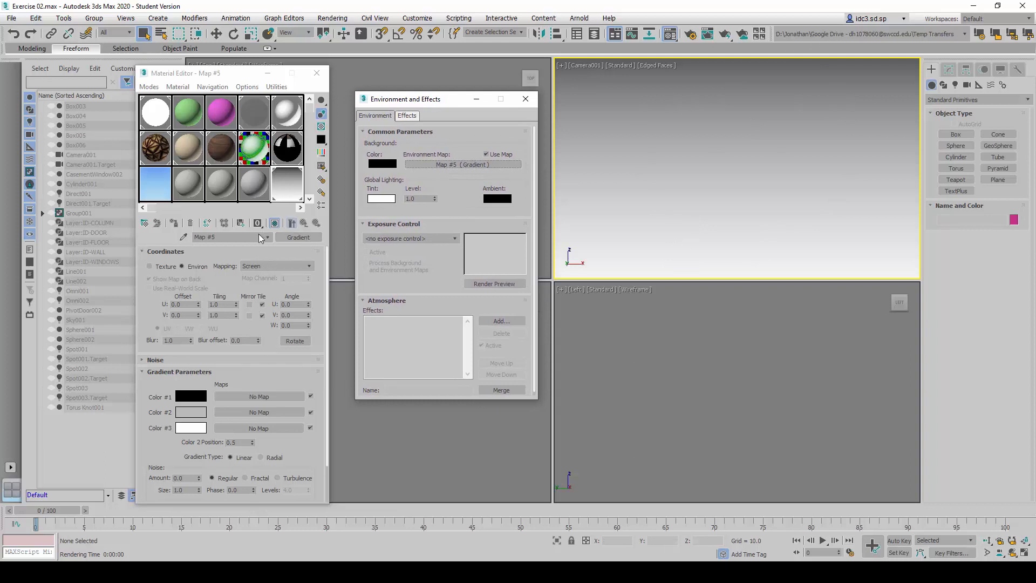
pyautogui.click(190, 397)
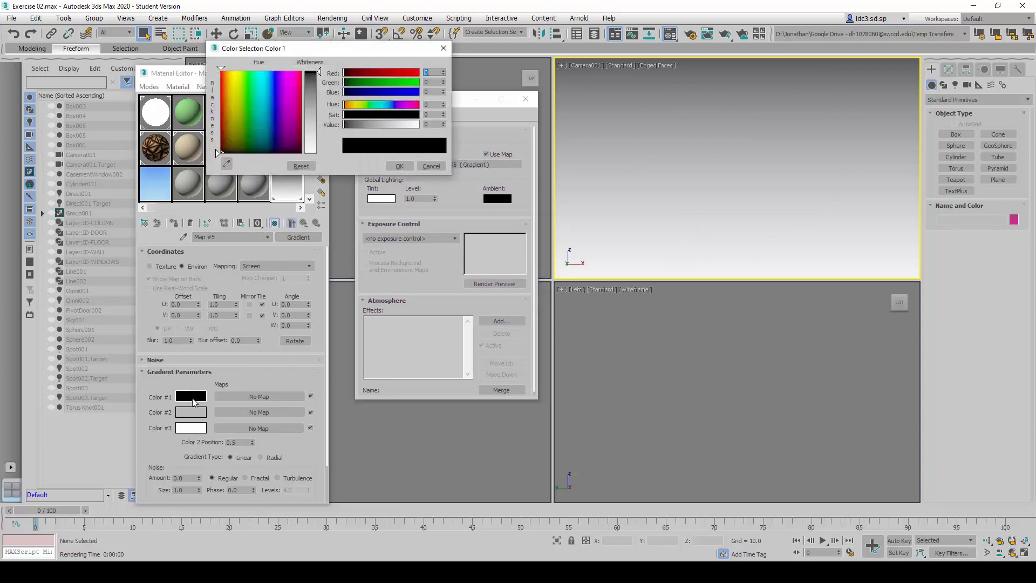
pyautogui.click(430, 166)
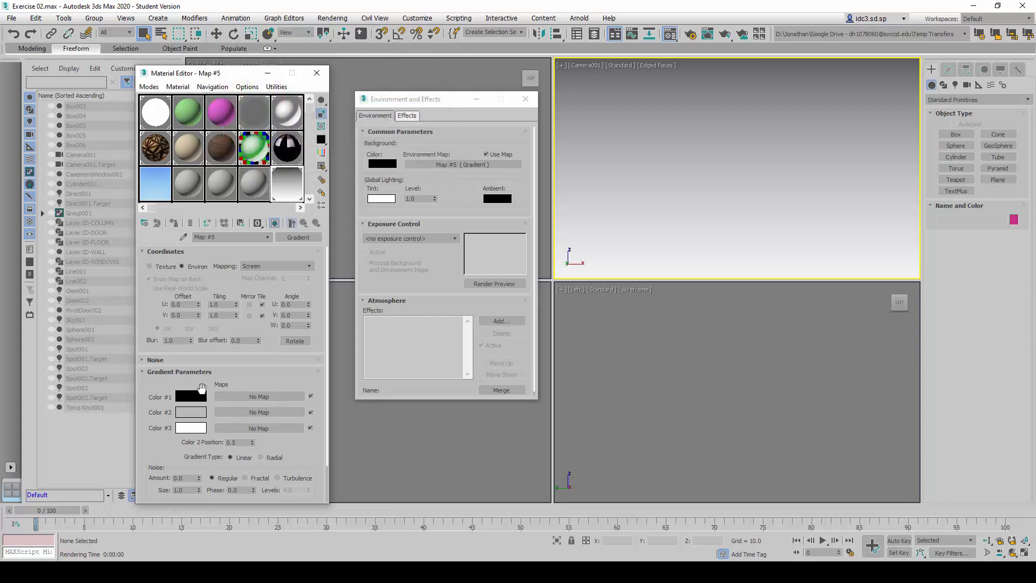
pyautogui.click(165, 251)
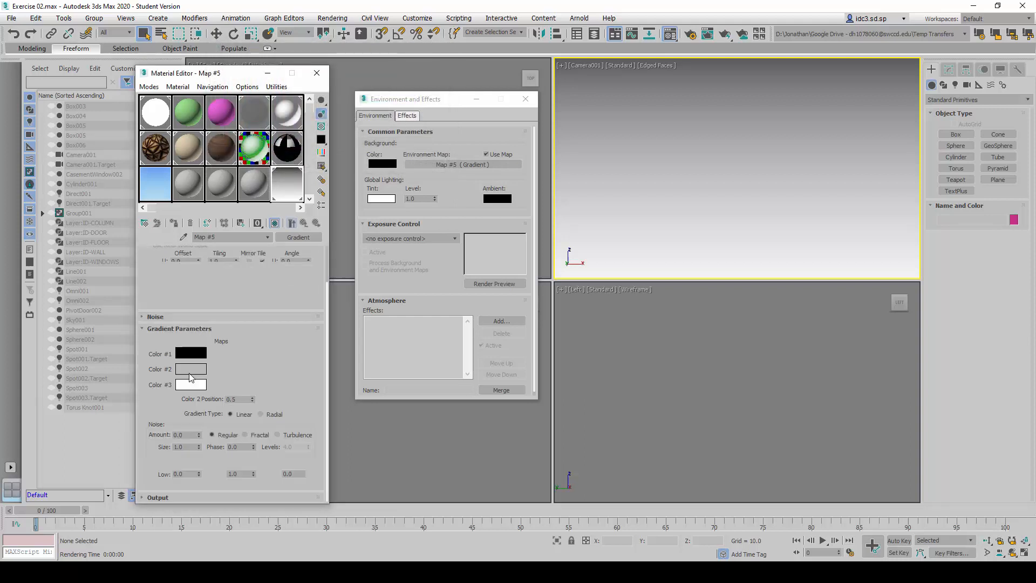
pyautogui.click(165, 250)
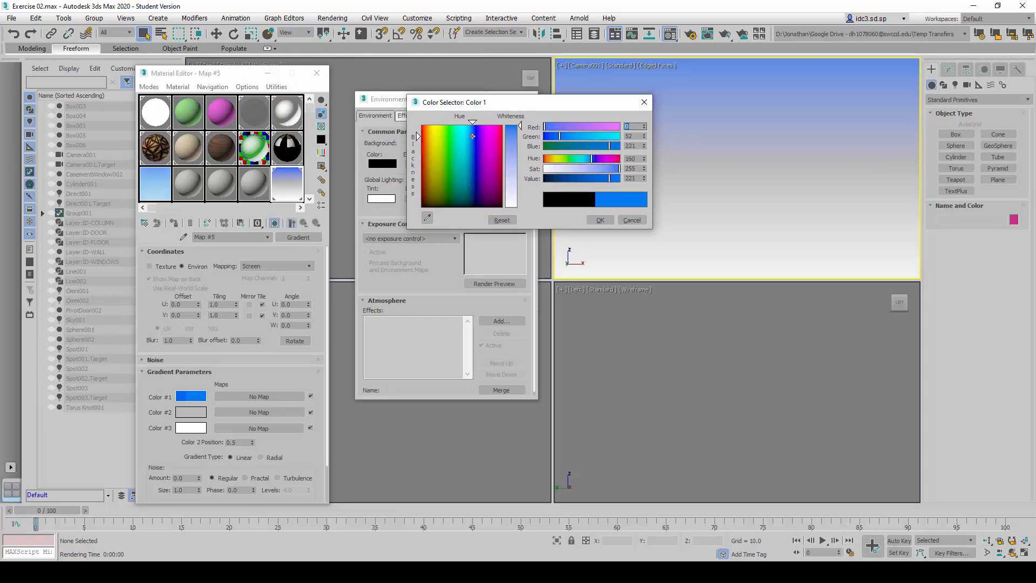
# Set the three gradient colours to deep blue, light sky blue and pale blue
pyautogui.click(472, 137)
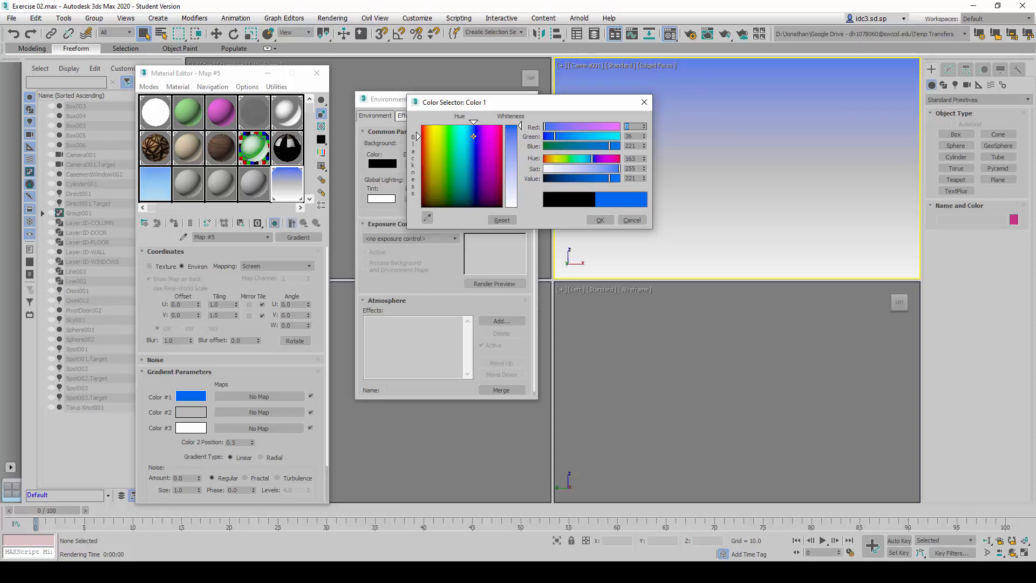
pyautogui.click(630, 219)
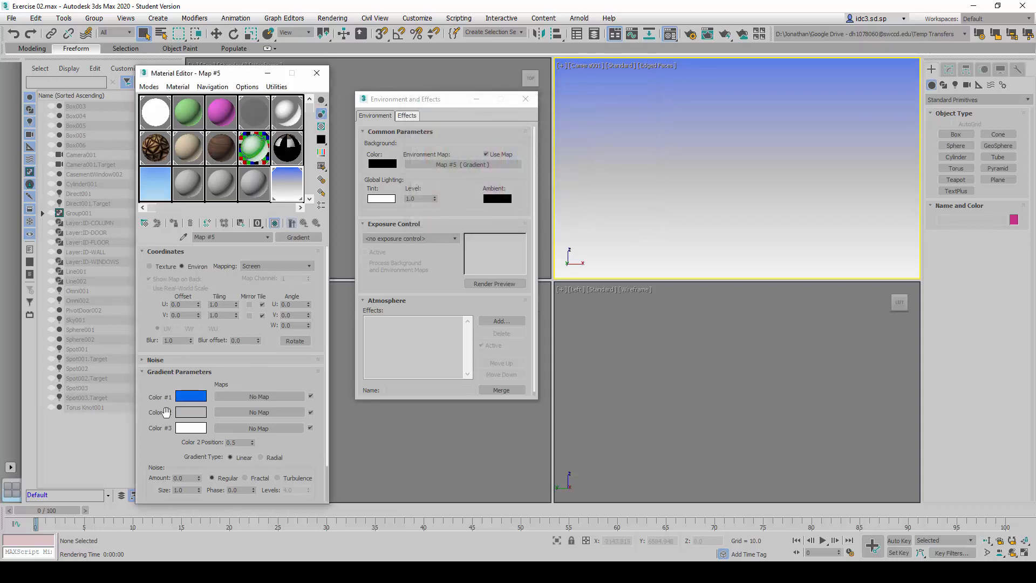
pyautogui.click(191, 412)
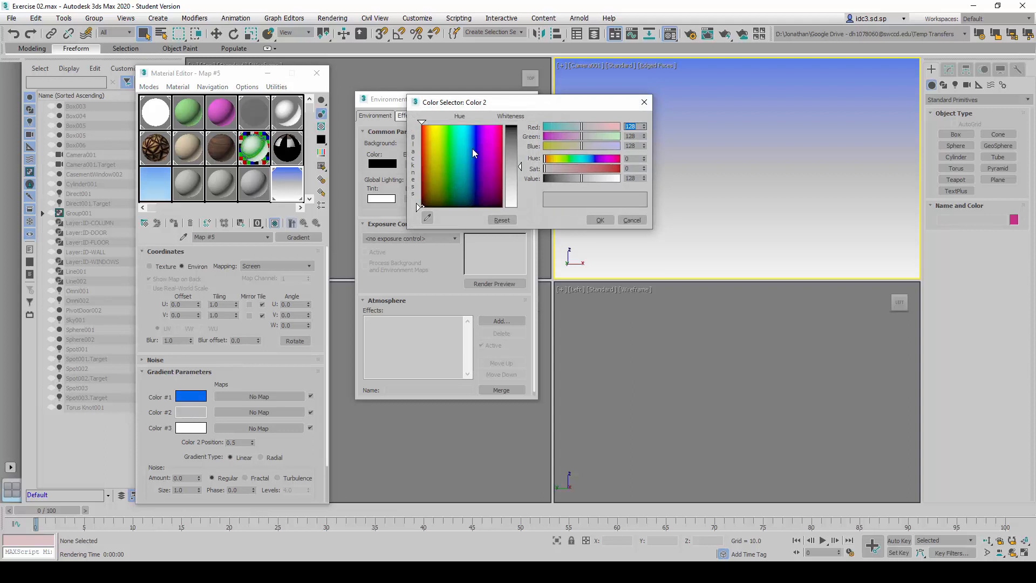
pyautogui.click(463, 141)
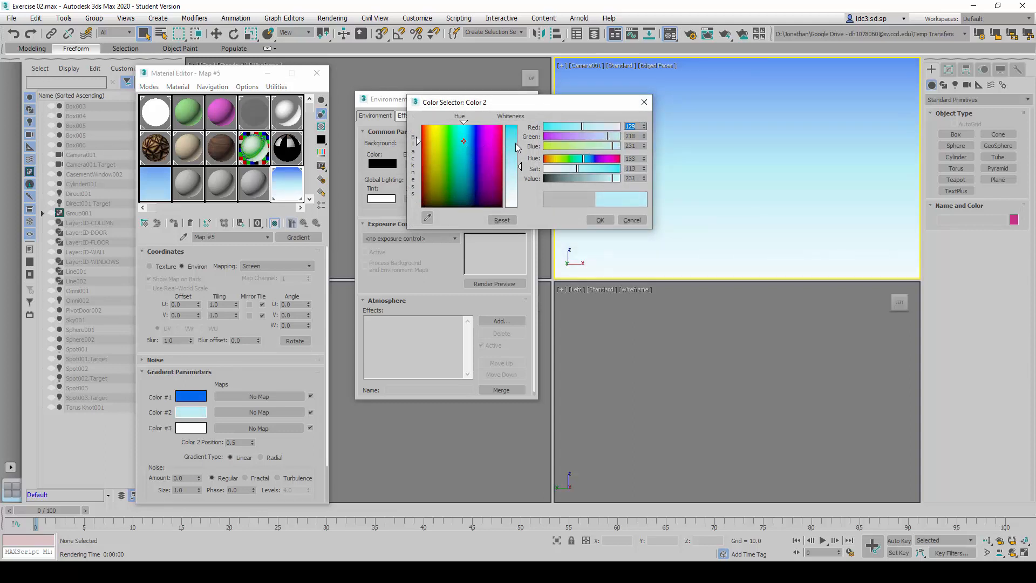
pyautogui.click(461, 144)
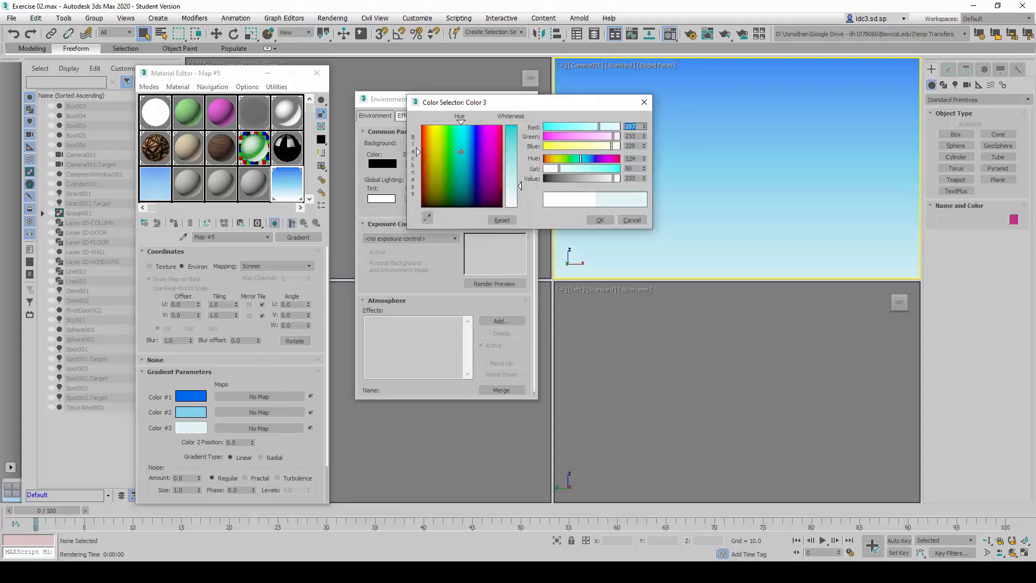
pyautogui.click(463, 153)
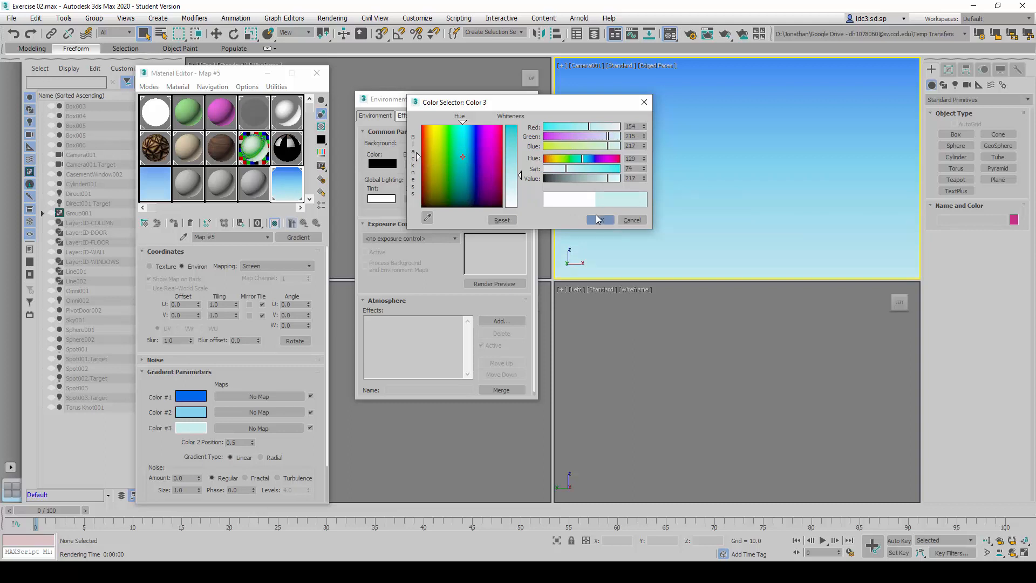
pyautogui.click(598, 220)
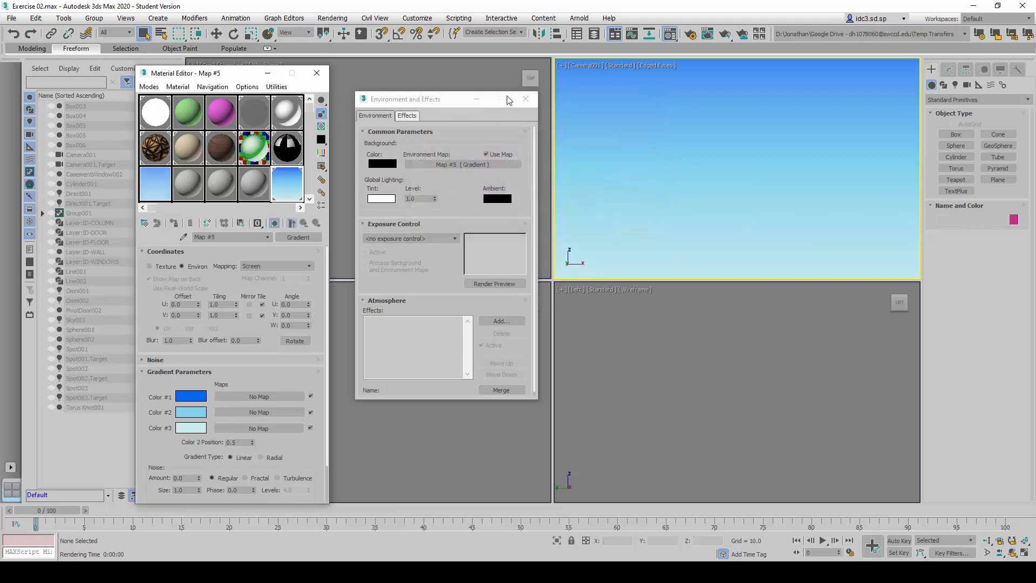
pyautogui.moveTo(449, 155)
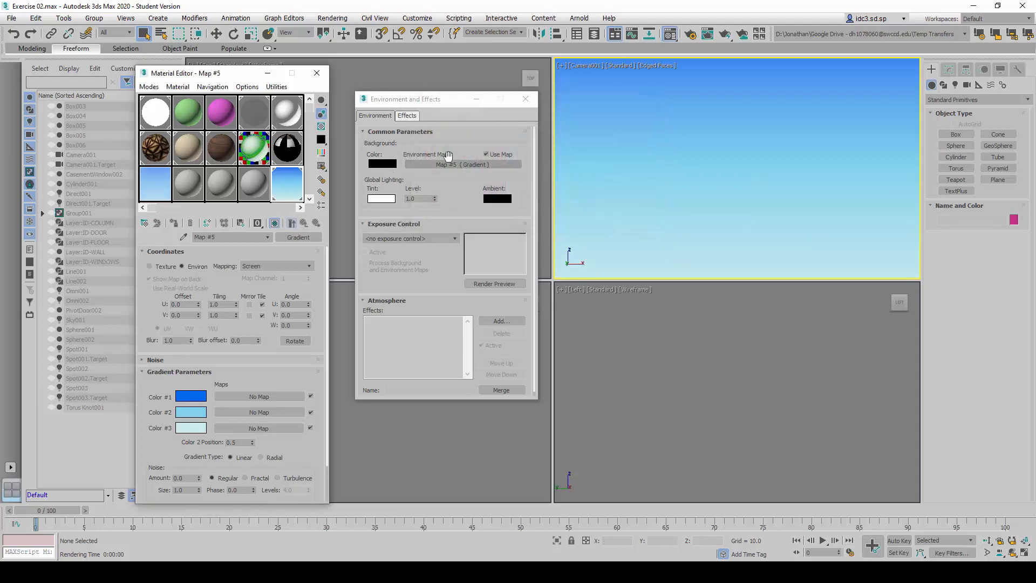
pyautogui.click(331, 18)
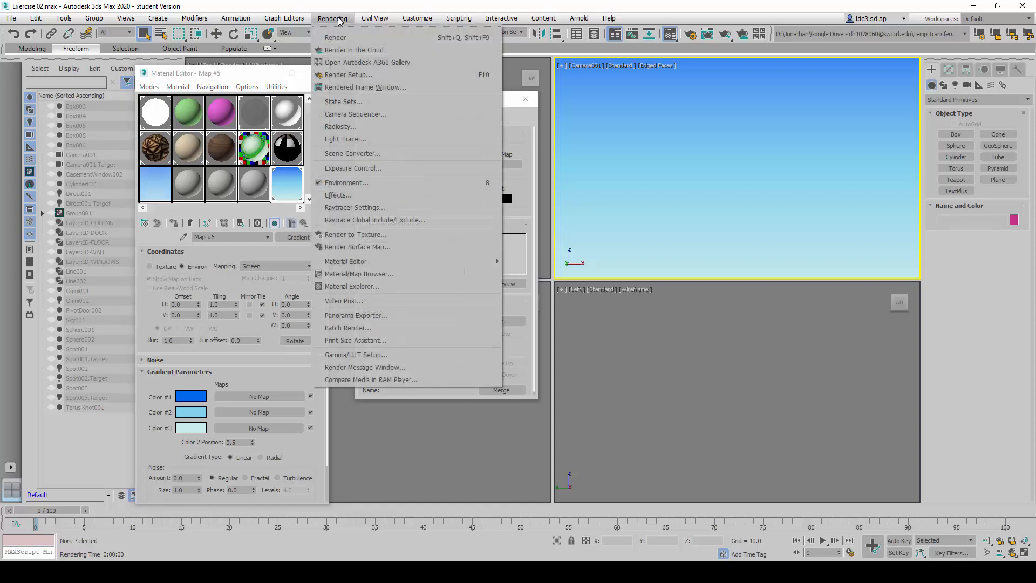
pyautogui.moveTo(350, 37)
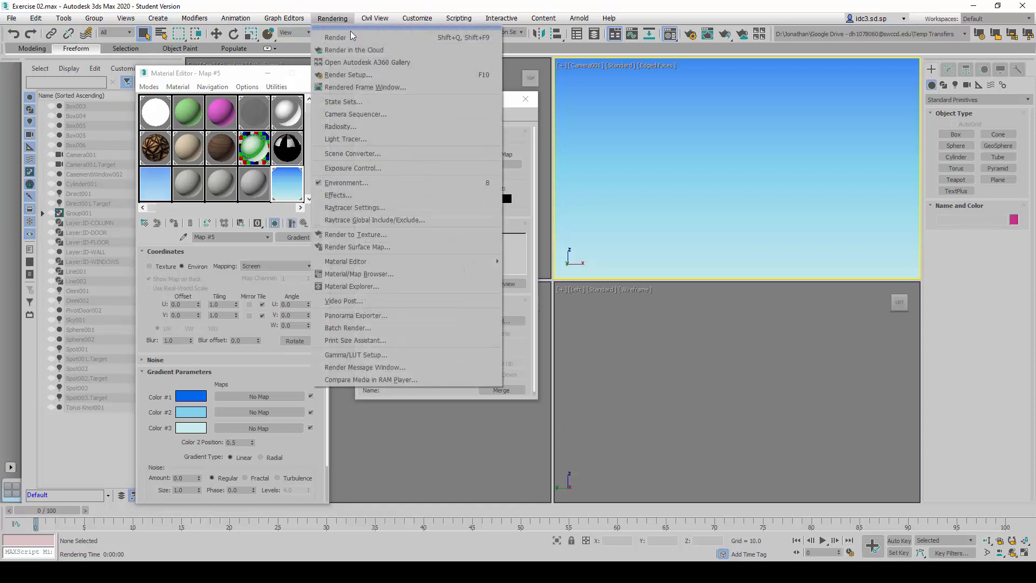
pyautogui.click(346, 183)
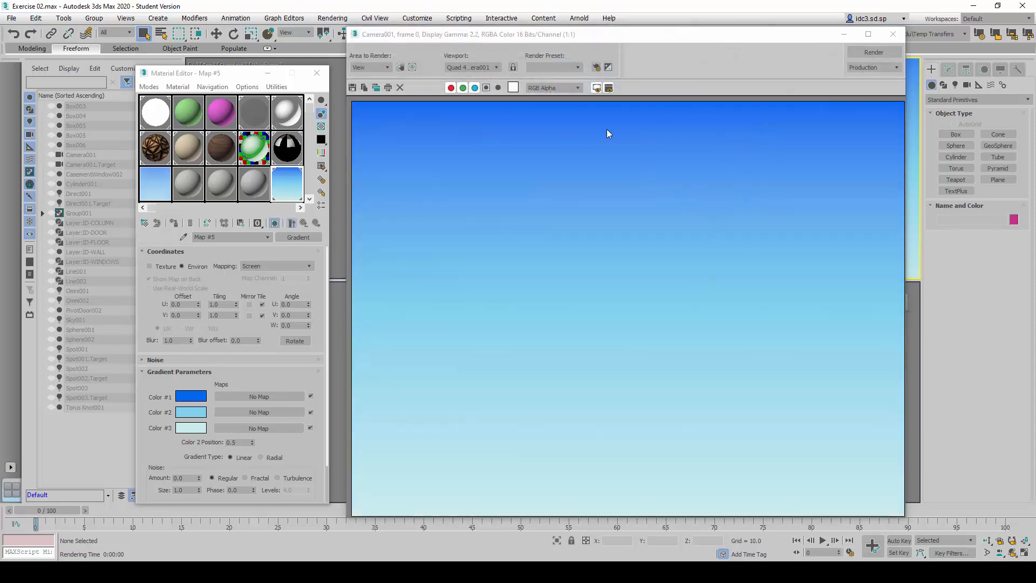
pyautogui.moveTo(647, 112)
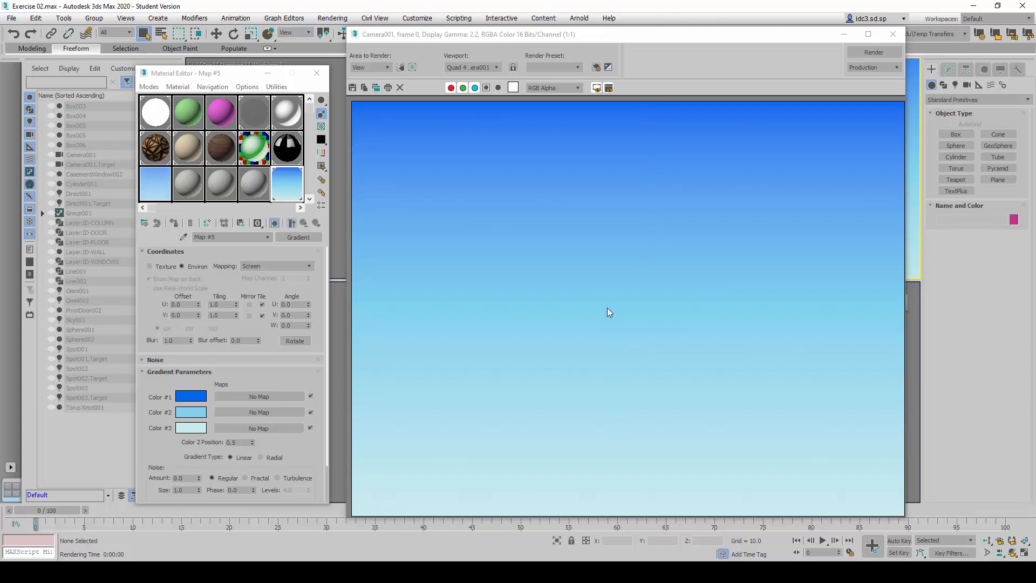
pyautogui.moveTo(646, 291)
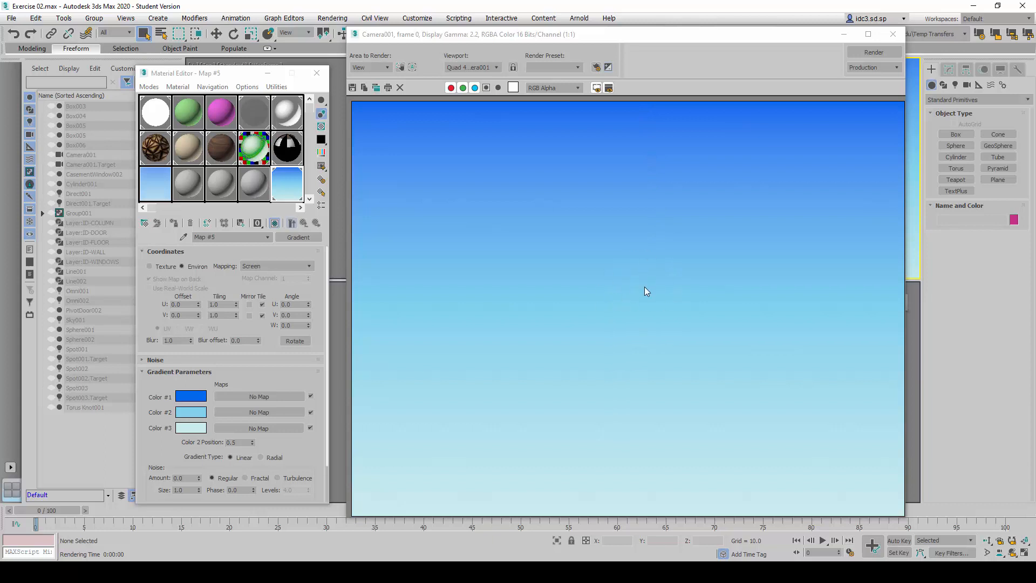
pyautogui.moveTo(628, 245)
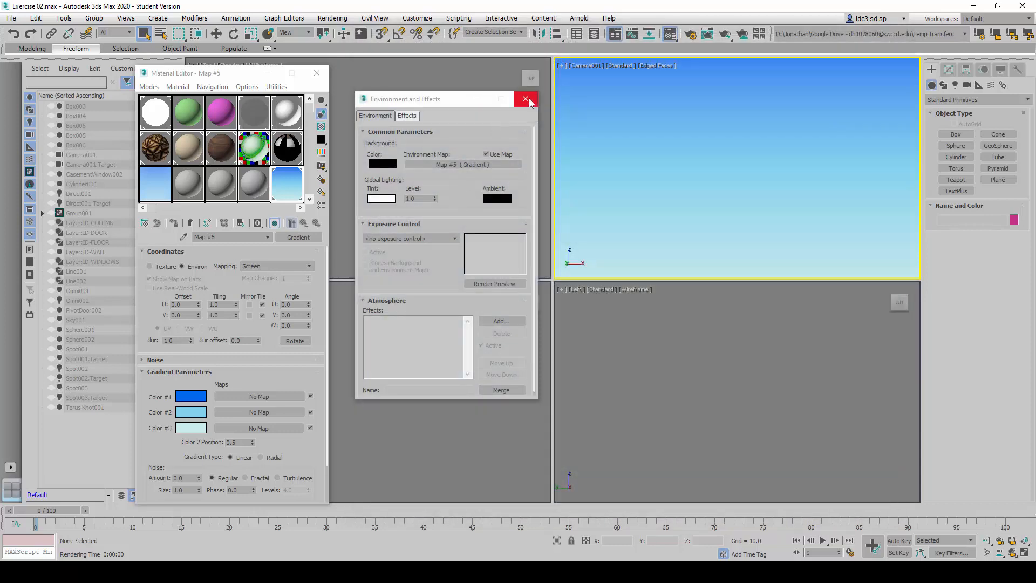
# Close the environment settings and Unhide All scene objects
pyautogui.click(525, 99)
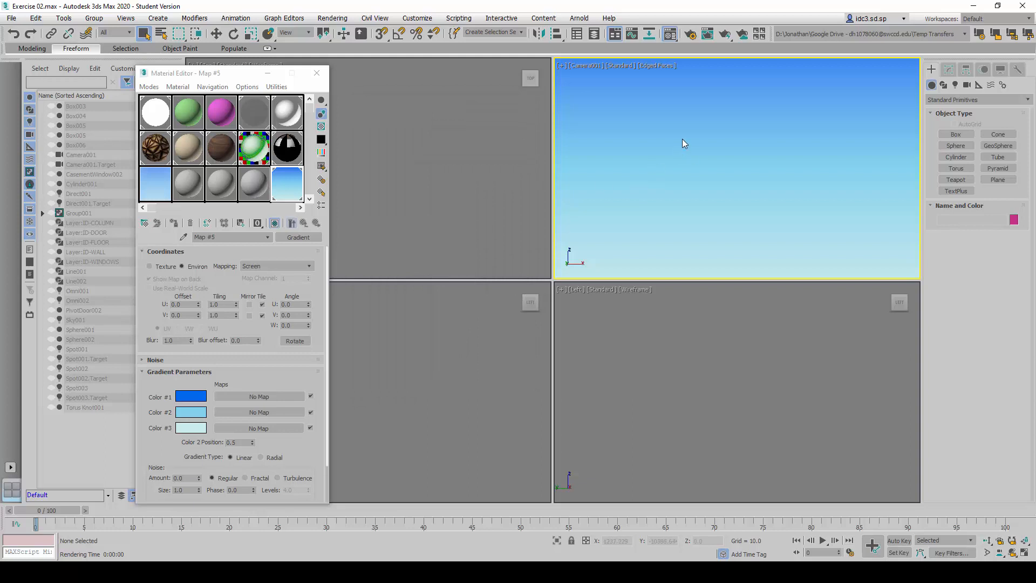
pyautogui.rightClick(685, 144)
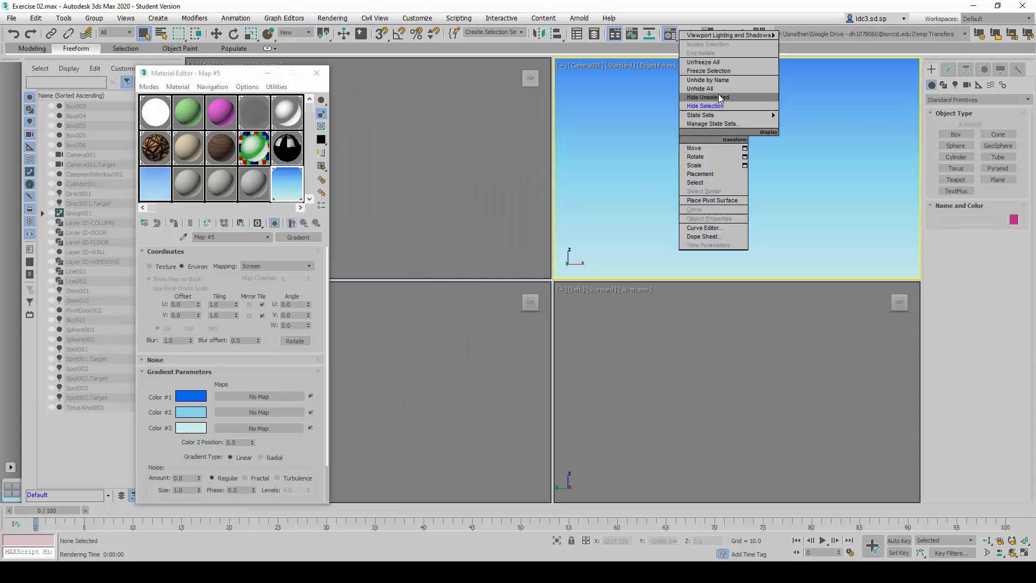
pyautogui.click(700, 88)
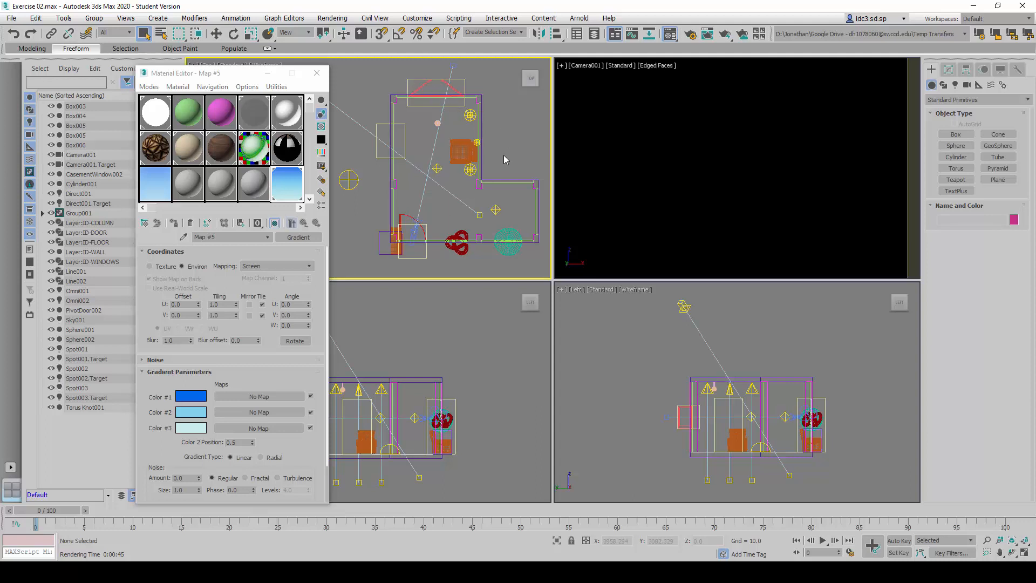
# Hide the selected blocking boxes and sphere with Hide Selection
pyautogui.click(507, 240)
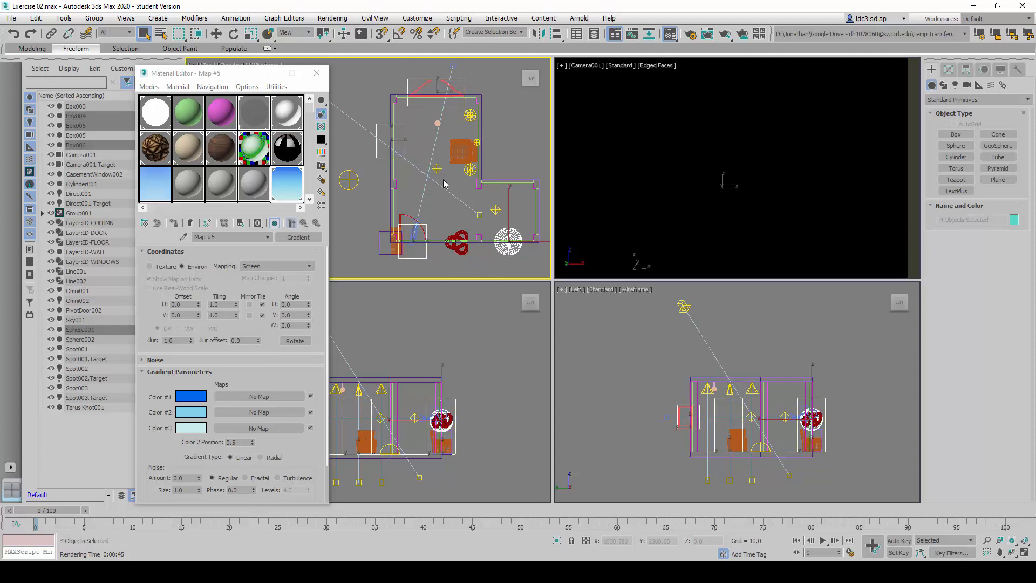
pyautogui.rightClick(443, 184)
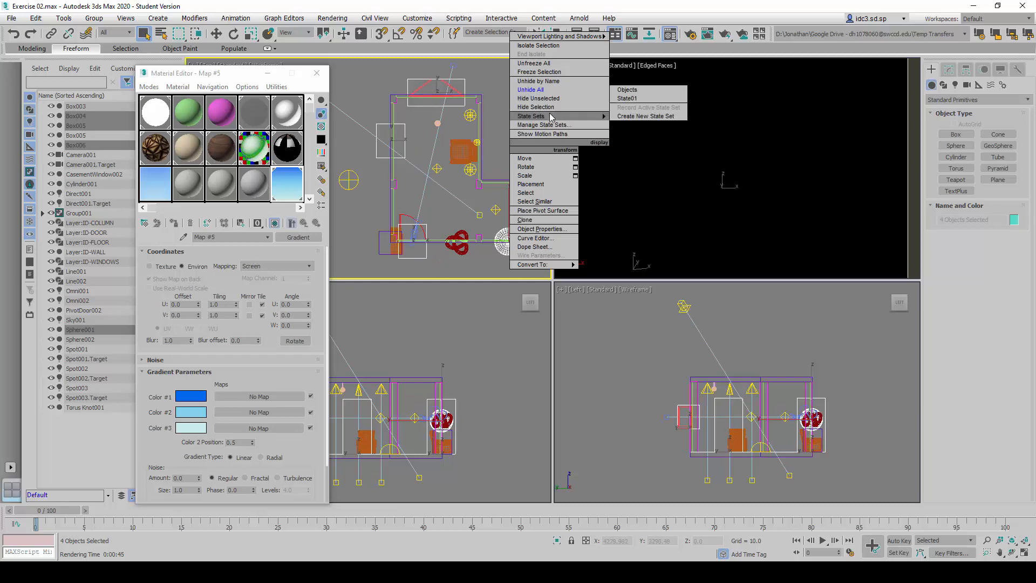
pyautogui.moveTo(536, 107)
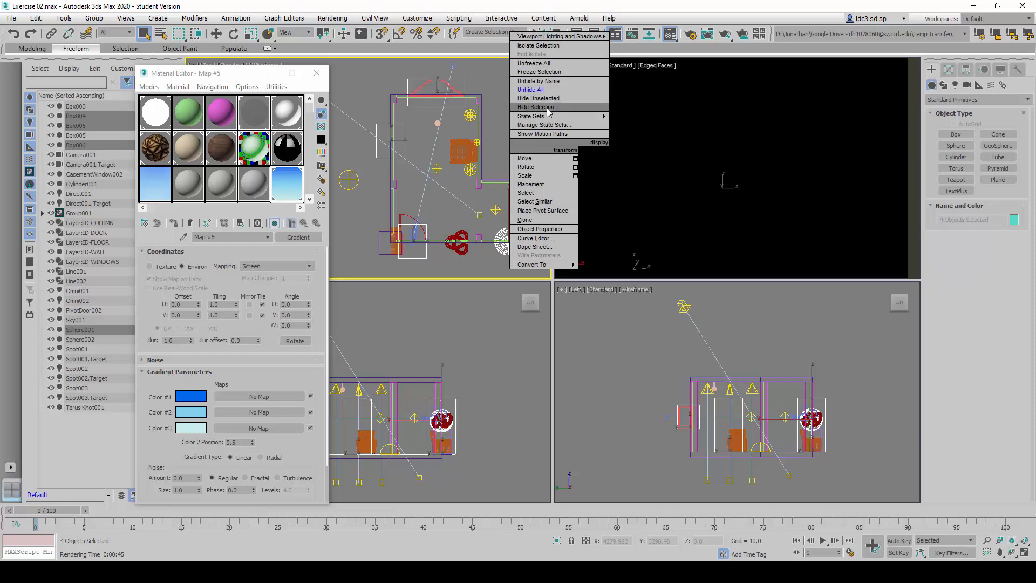
pyautogui.click(535, 107)
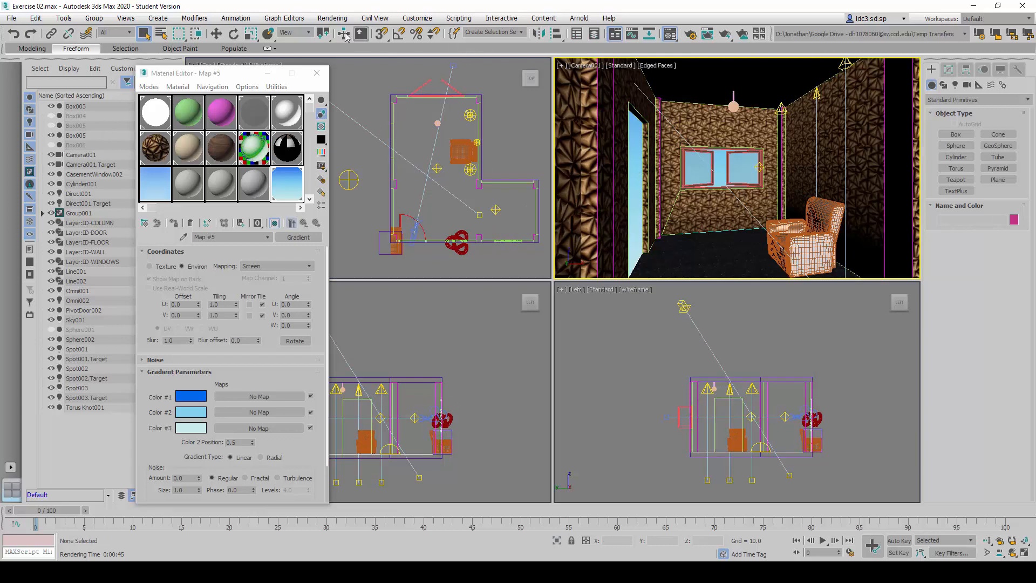
# Render the Camera001 interior view via Rendering > Render
pyautogui.click(332, 18)
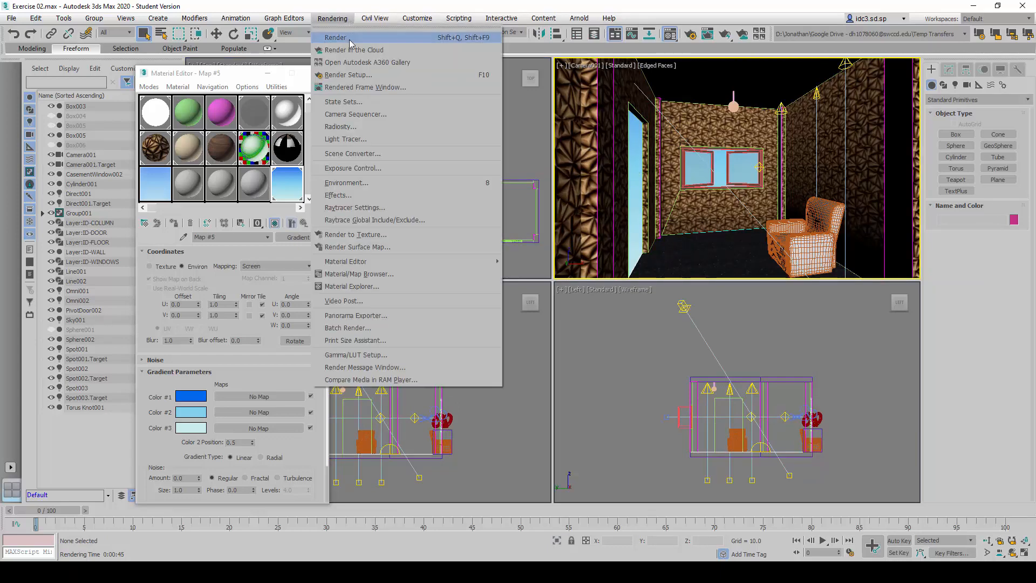
pyautogui.click(335, 37)
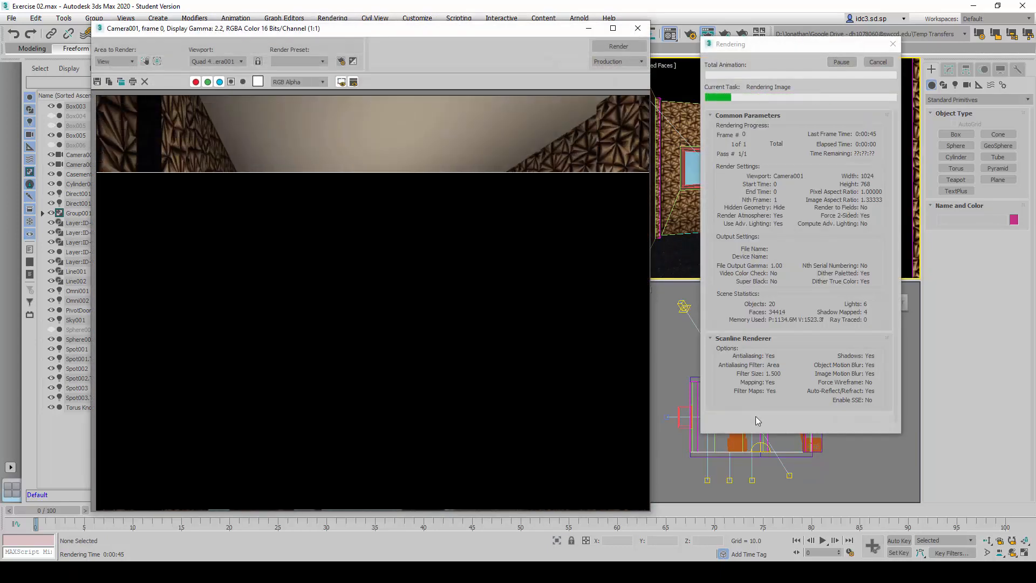